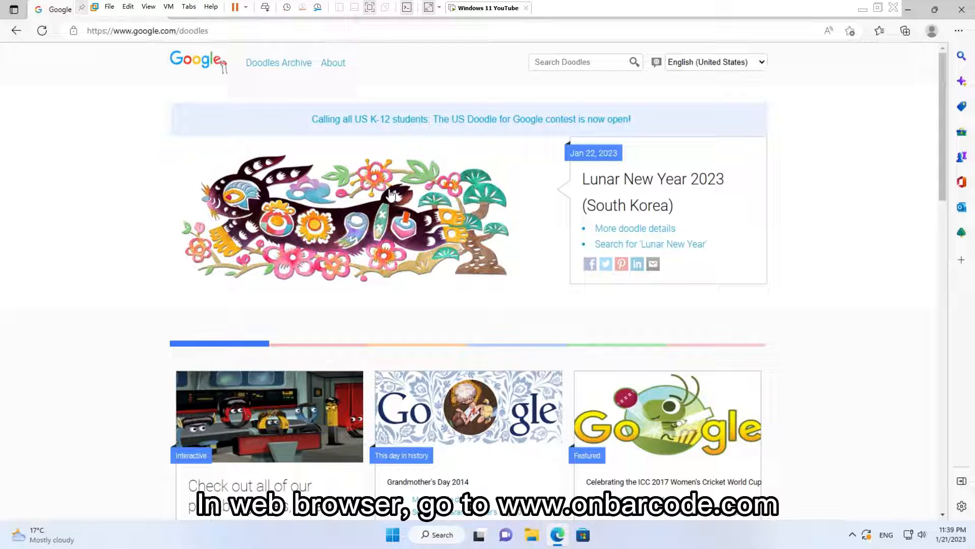
- Navigate Edge to onbarcode.com from the address bar
text(onbarcode.com)
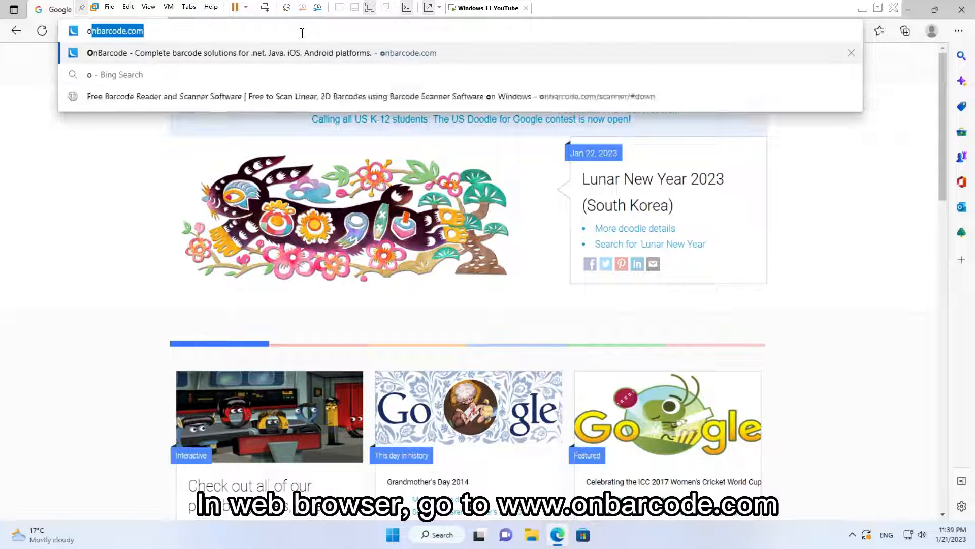
text(onbarcode.com)
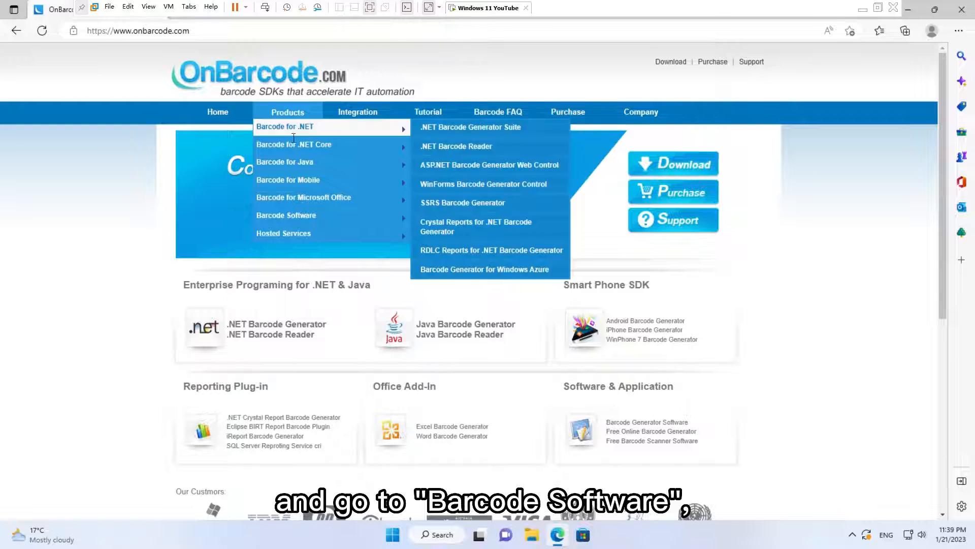
mouse_move(287, 215)
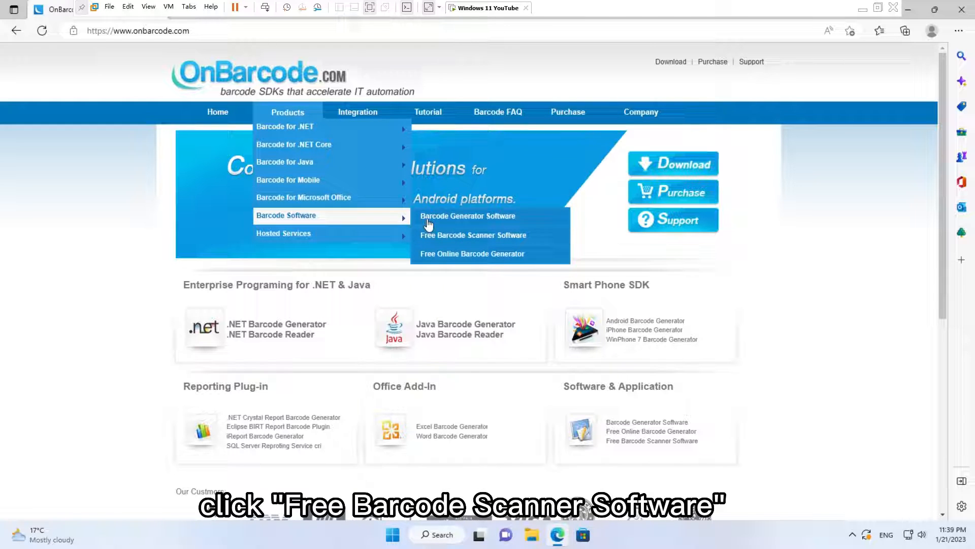
- Go to Products > Barcode Software > Free Barcode Scanner Software
click(473, 235)
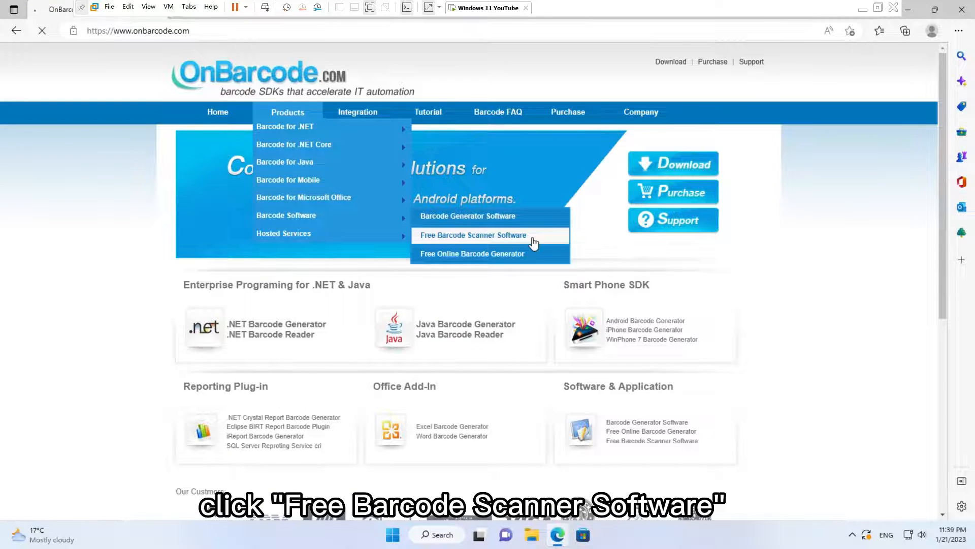
click(472, 235)
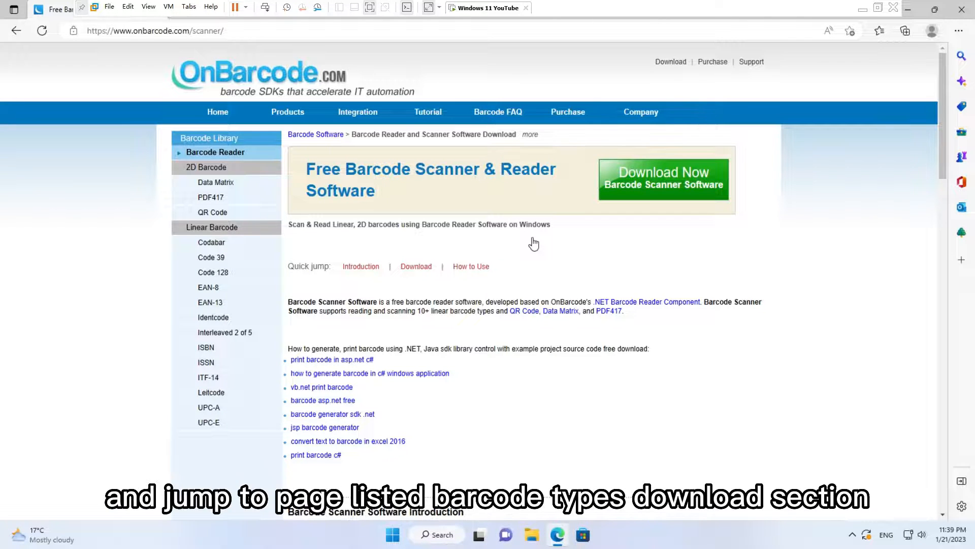
mouse_move(663, 184)
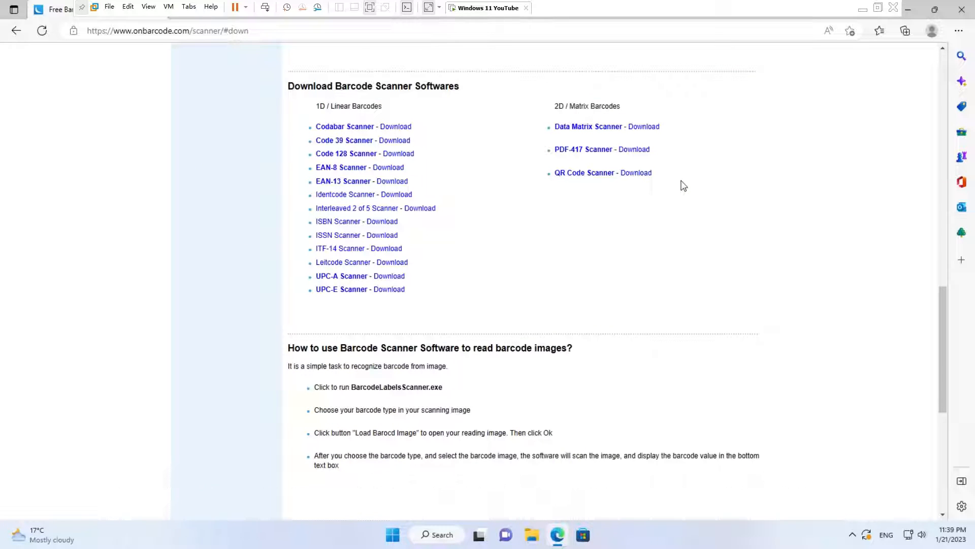
mouse_move(394, 140)
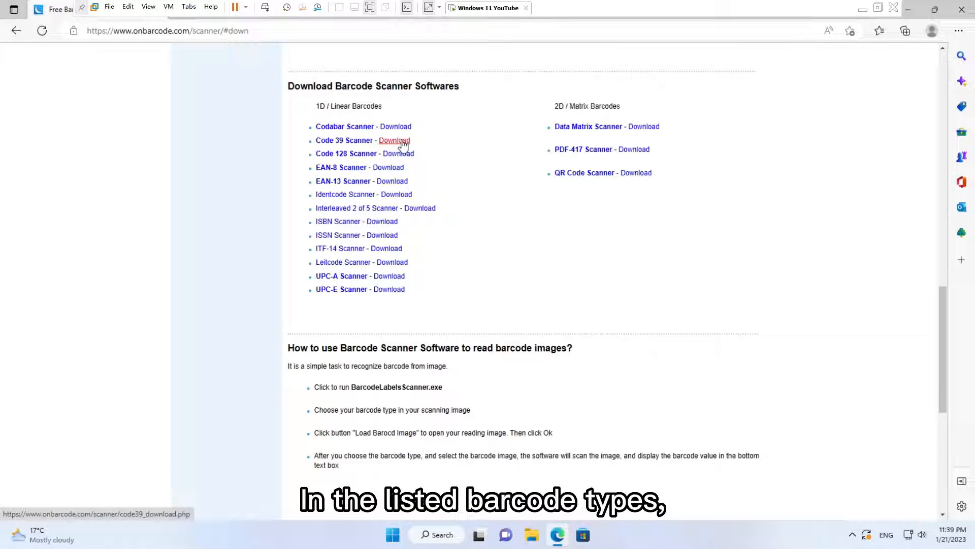
- Download the Code 39 Scanner from the linear barcode scanner list
click(394, 140)
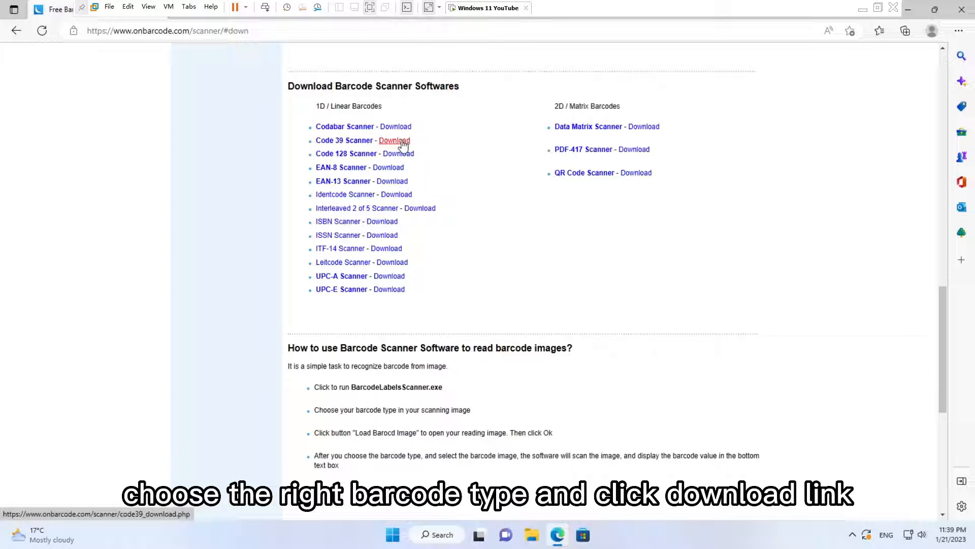
click(393, 141)
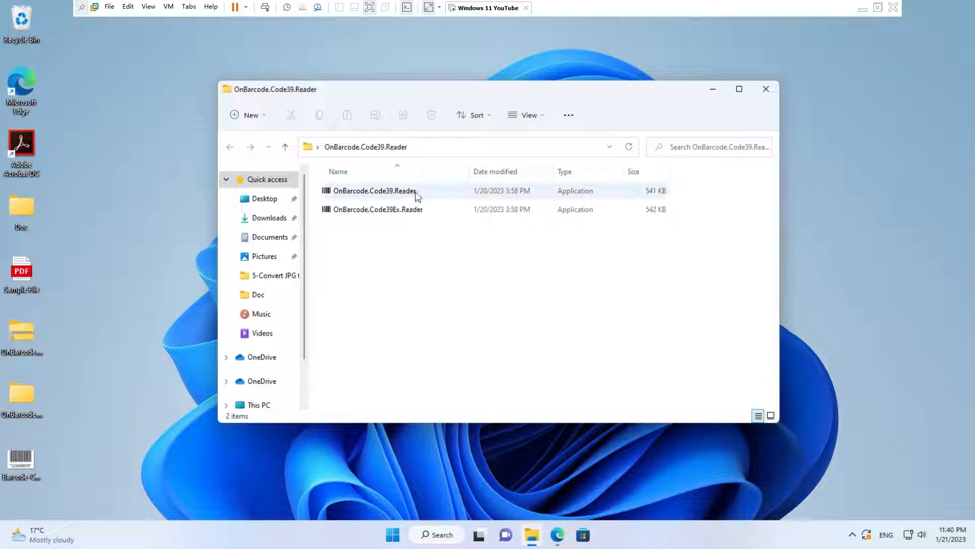
- Launch OnBarcode.Code39.Reader.exe from the unpacked reader folder
double_click(374, 190)
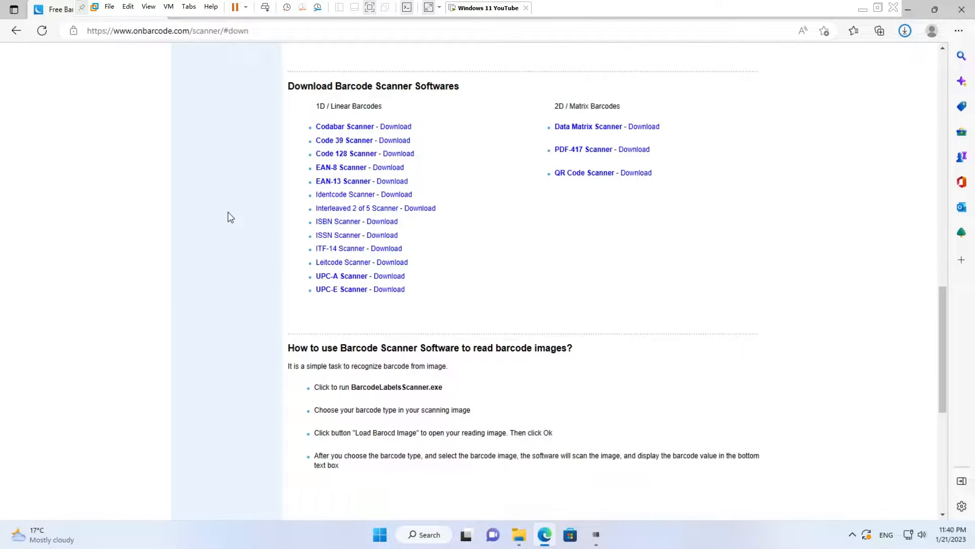
- Copy the Free Unlock Keycode from the YouTube video's description
click(489, 7)
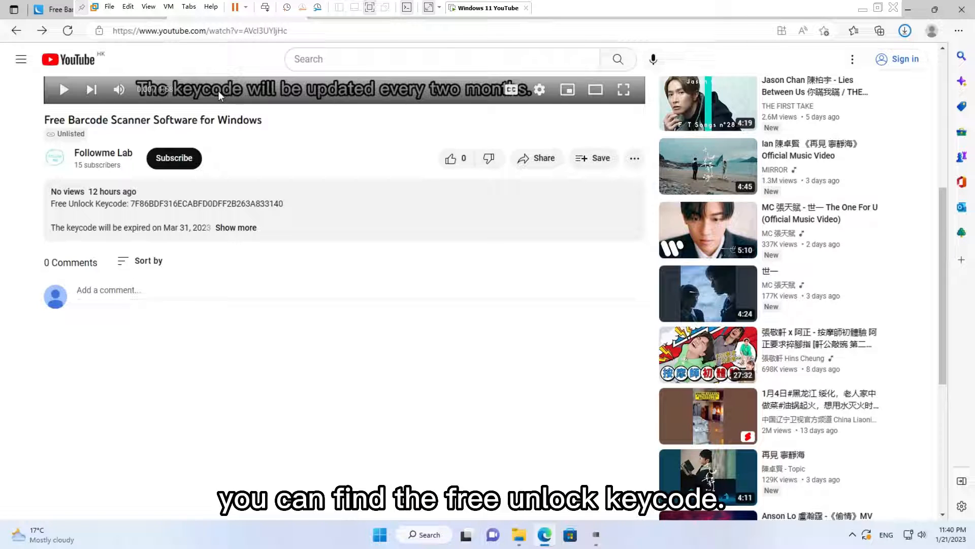
mouse_move(195, 193)
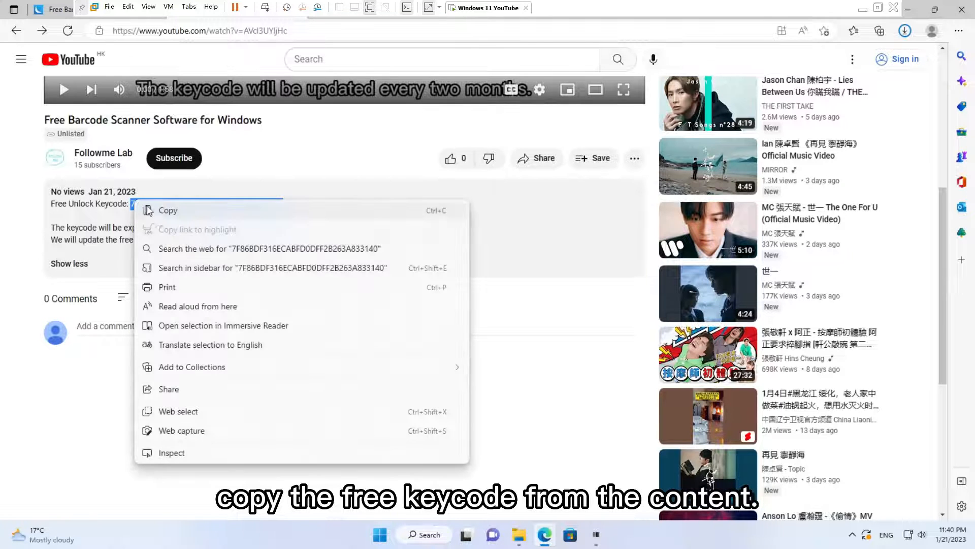
click(167, 211)
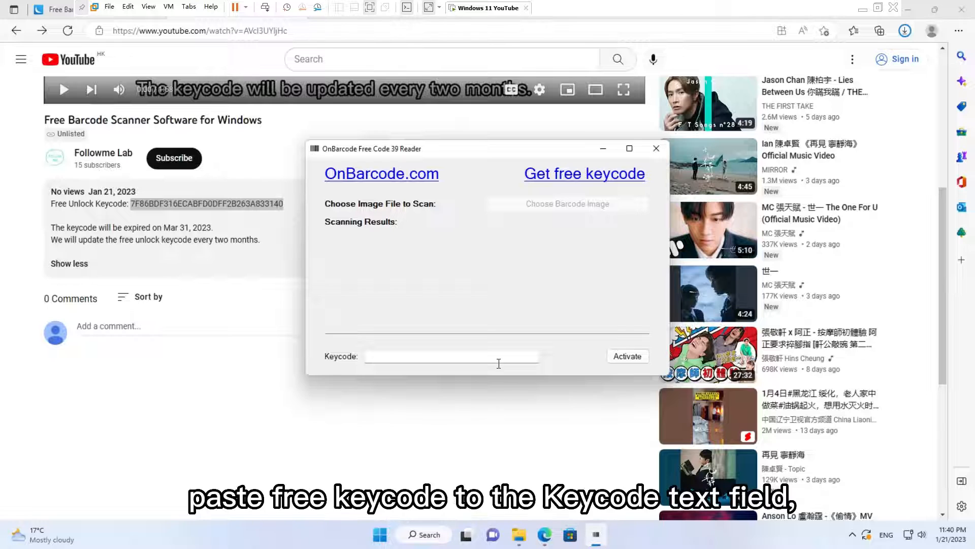
- Paste the keycode into the Keycode field and activate the reader
right_click(451, 355)
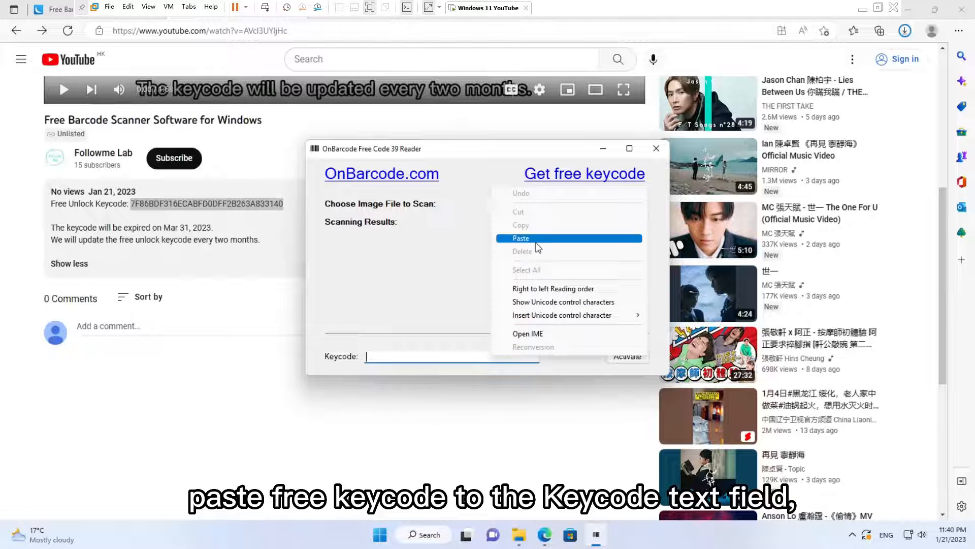
click(520, 238)
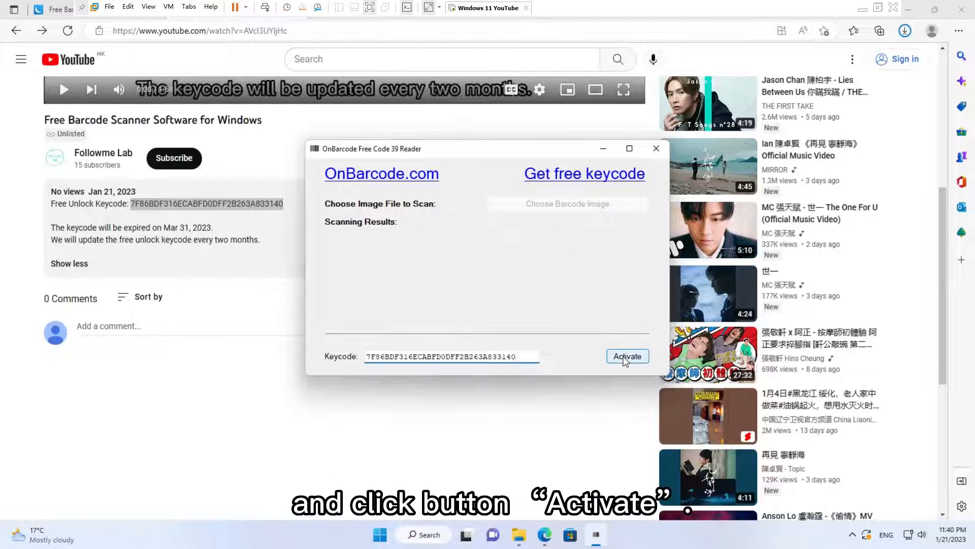
click(627, 356)
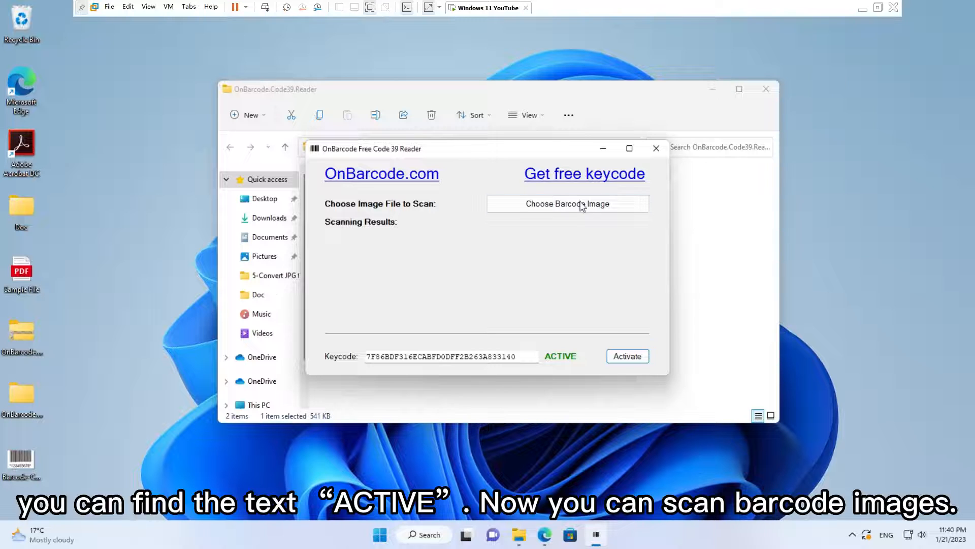
- Scan Barcode-Code39.gif from the Desktop, reading one barcode 123455678
click(567, 203)
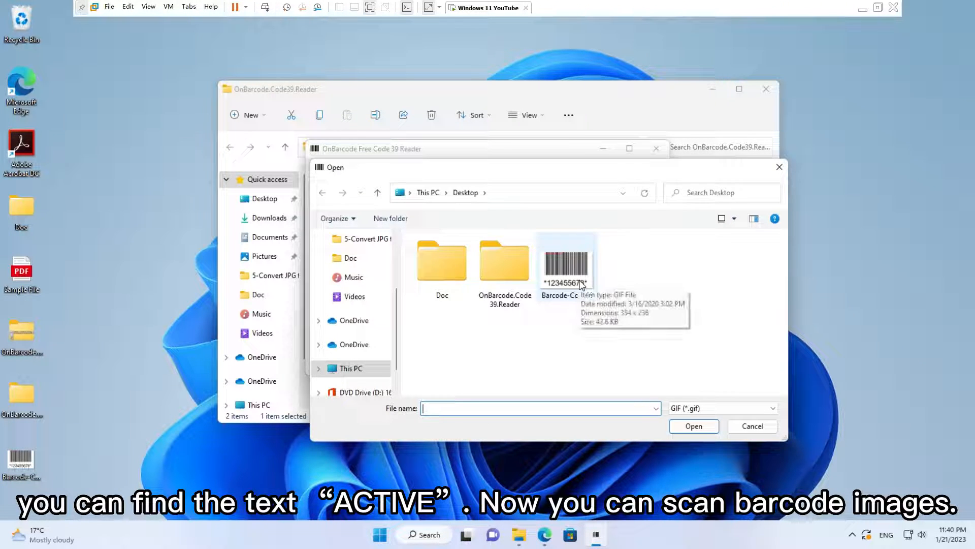
click(694, 425)
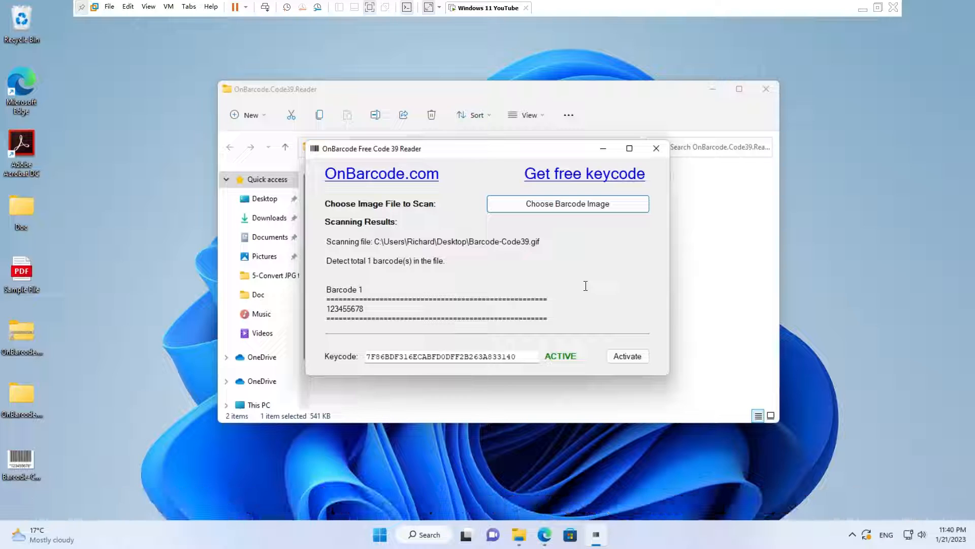